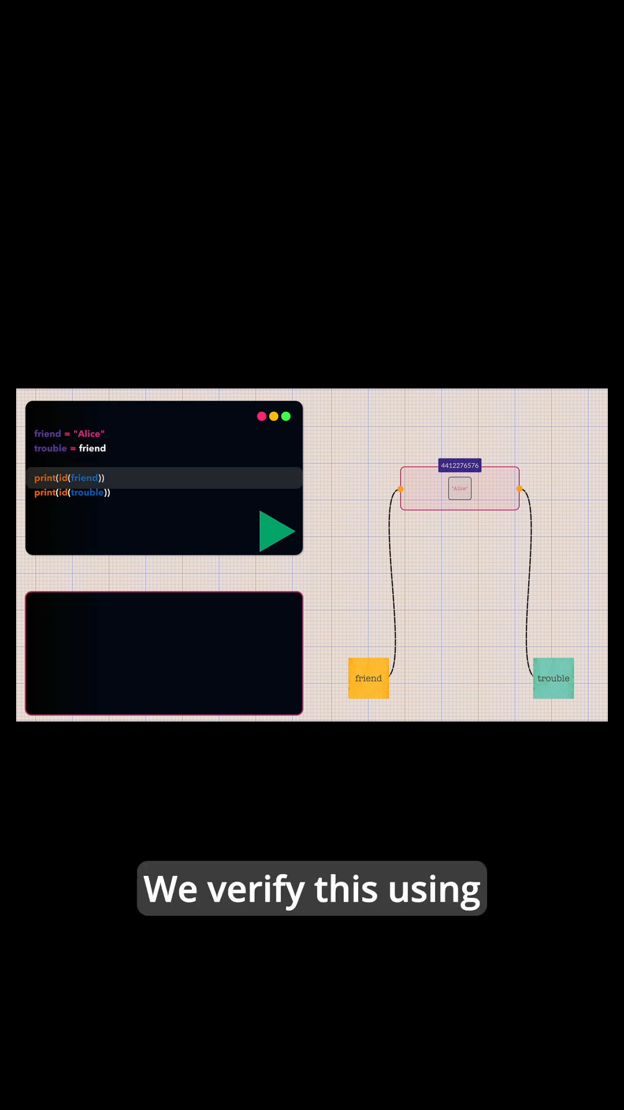
click(275, 529)
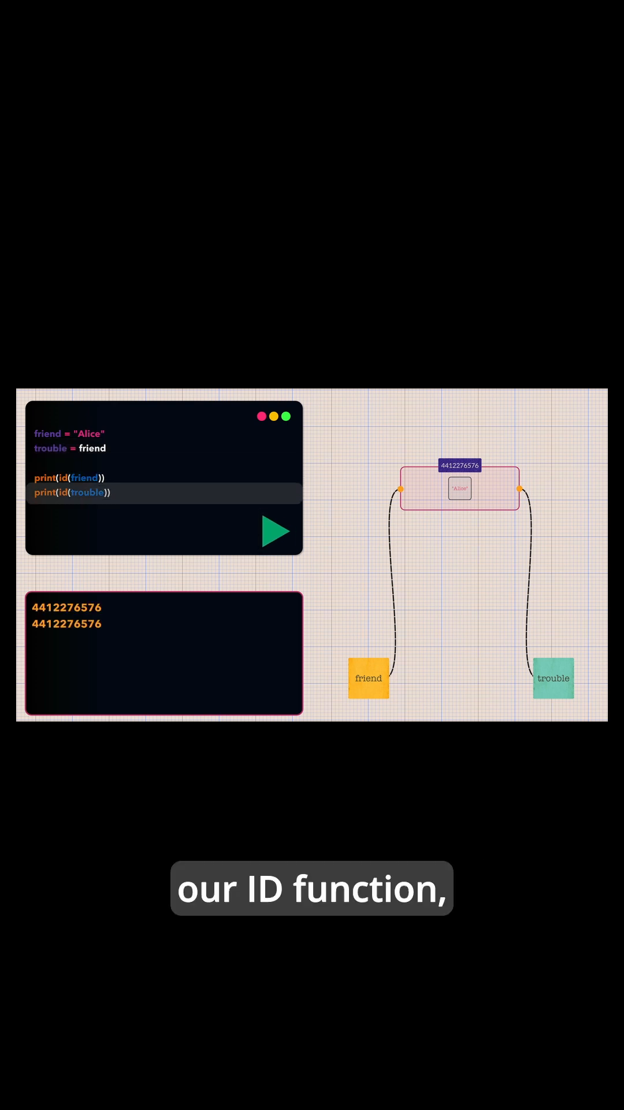